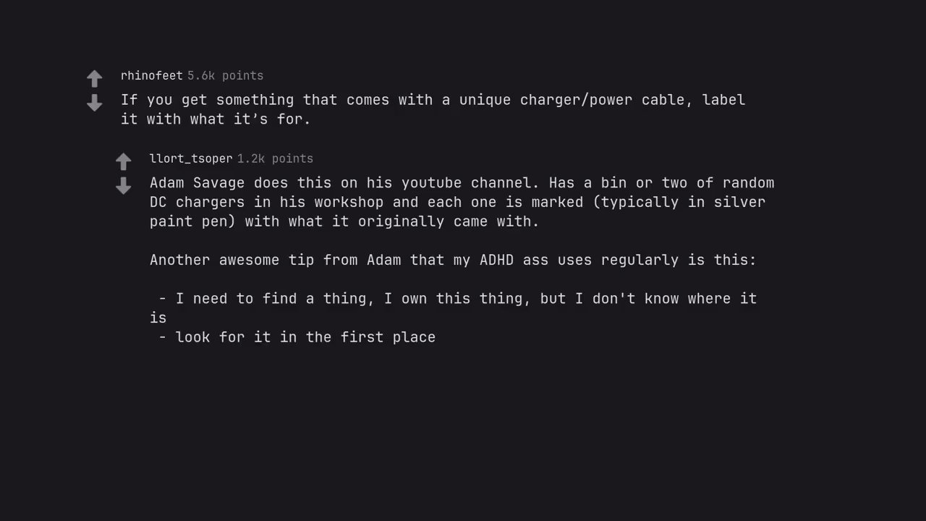
text(- look for it in another place)
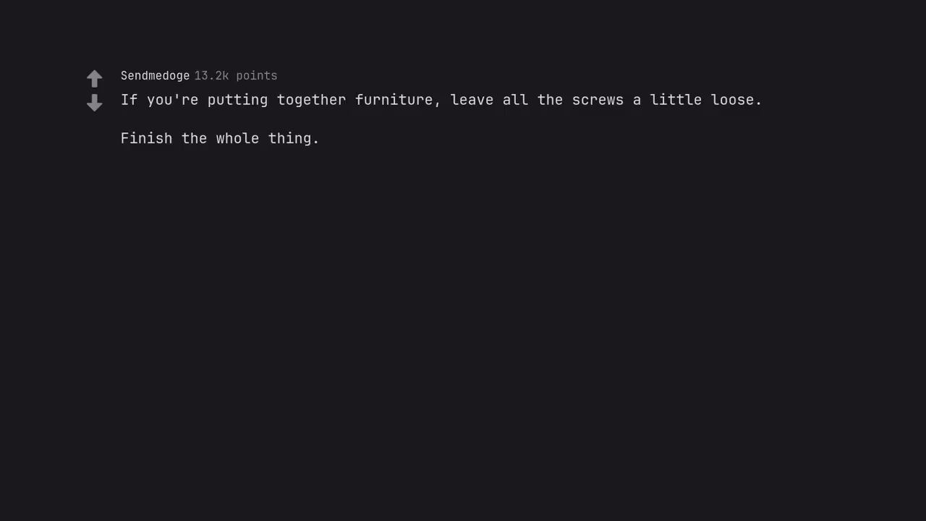
text(Place it where its going to be.)
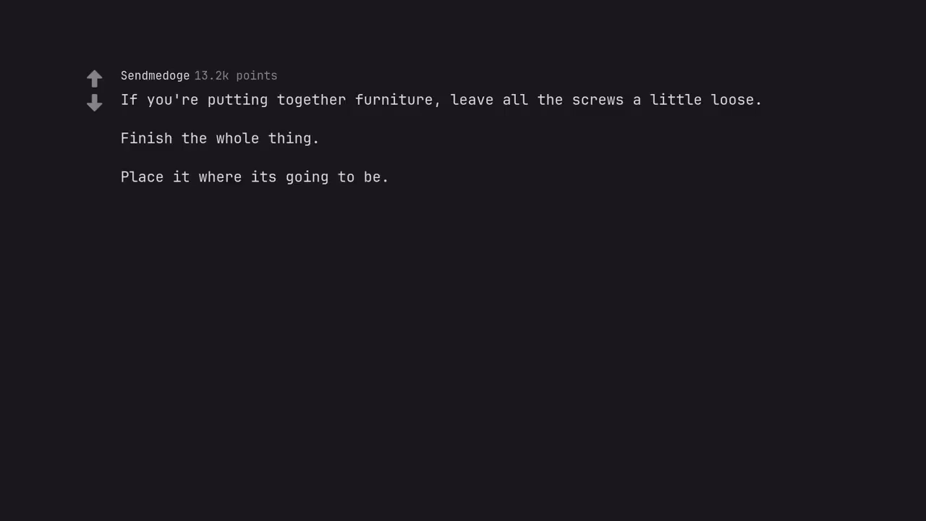